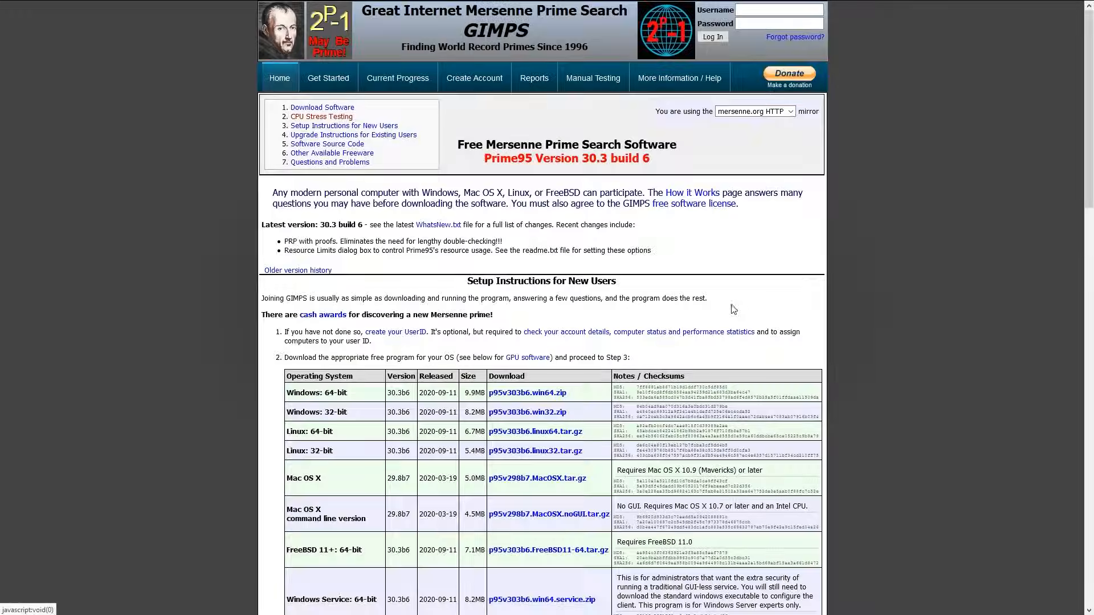
# Download p95v303b6.win64.zip, the 64-bit Windows build of Prime95 30.3, from the download table.
pyautogui.scroll(-3)
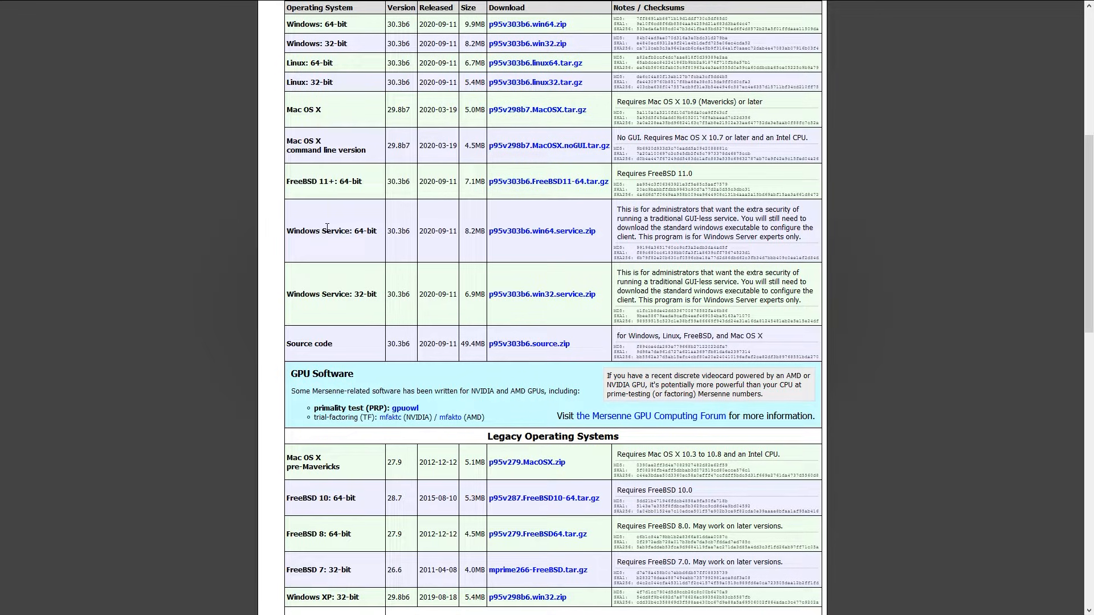
pyautogui.doubleClick(315, 24)
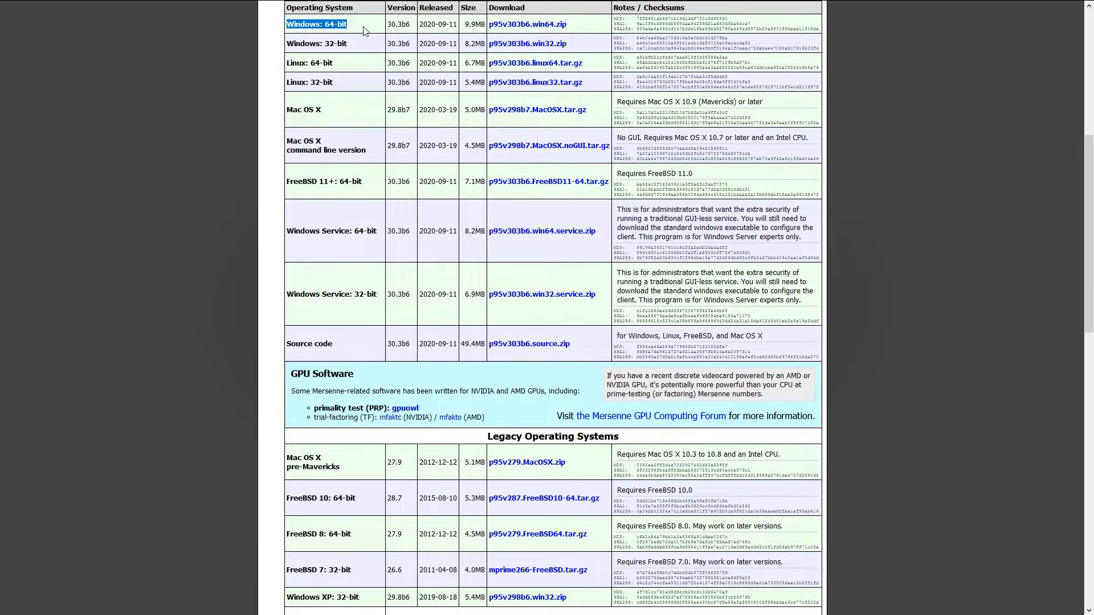
pyautogui.moveTo(526, 24)
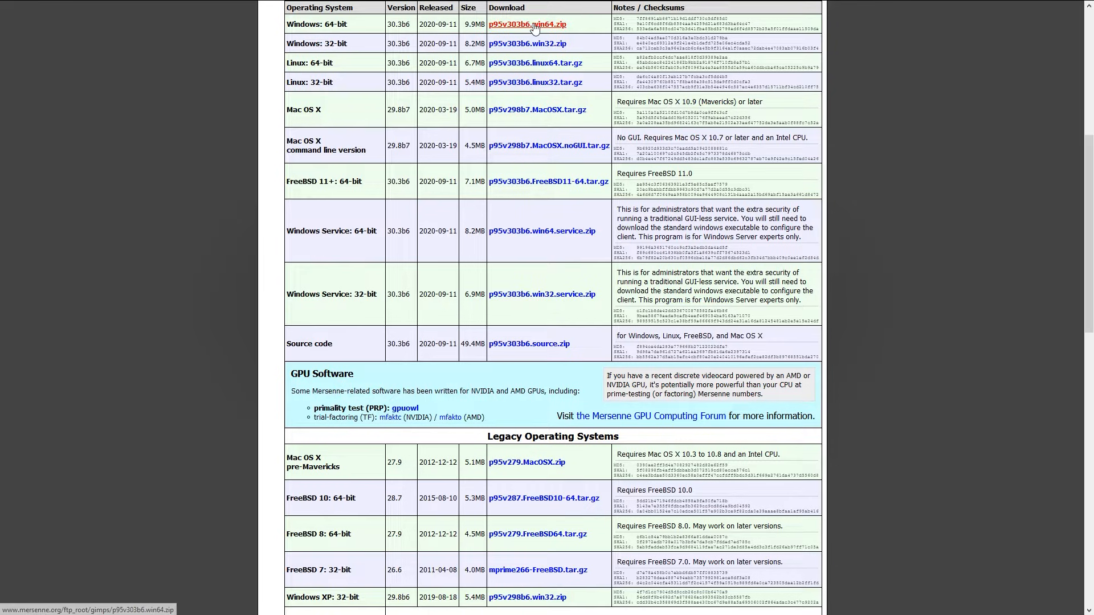
pyautogui.click(527, 24)
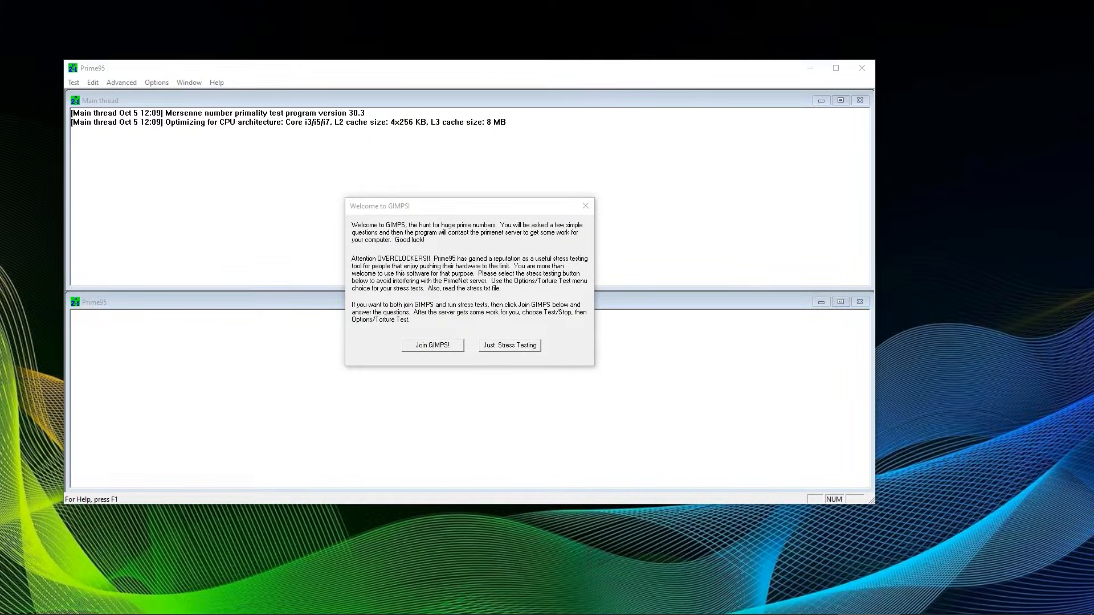
pyautogui.moveTo(61, 258)
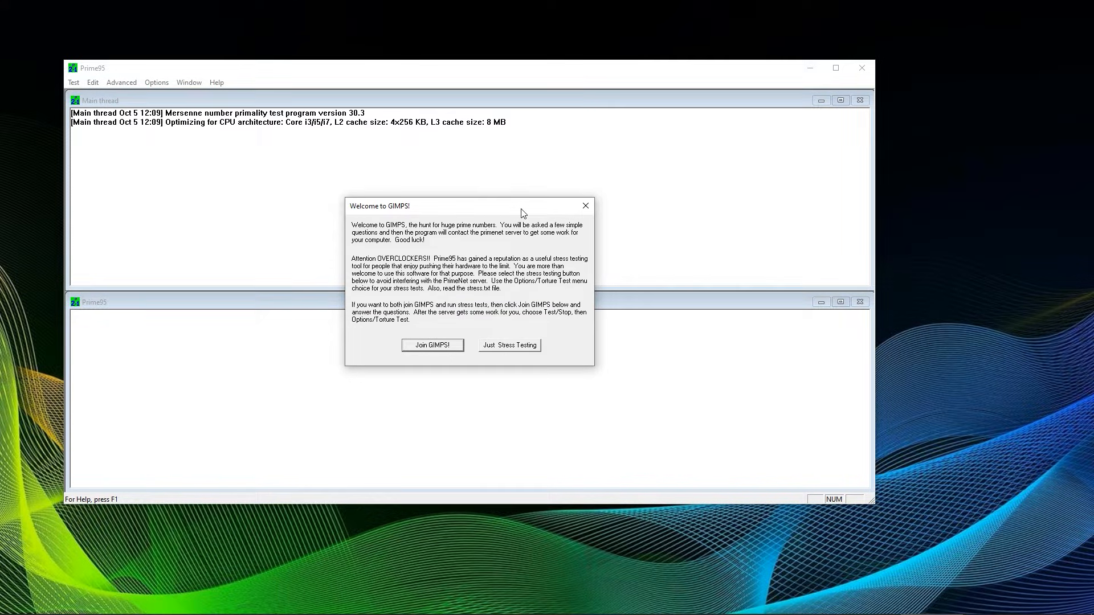
pyautogui.moveTo(499, 355)
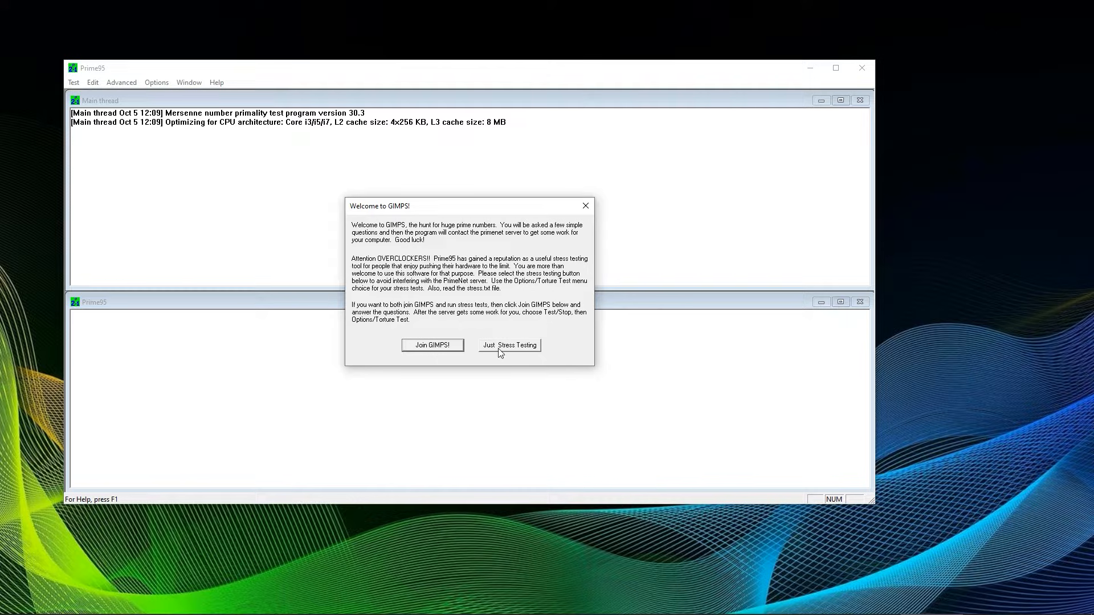
# Choose 'Just Stress Testing' in the Welcome to GIMPS! dialog instead of joining GIMPS.
pyautogui.click(511, 345)
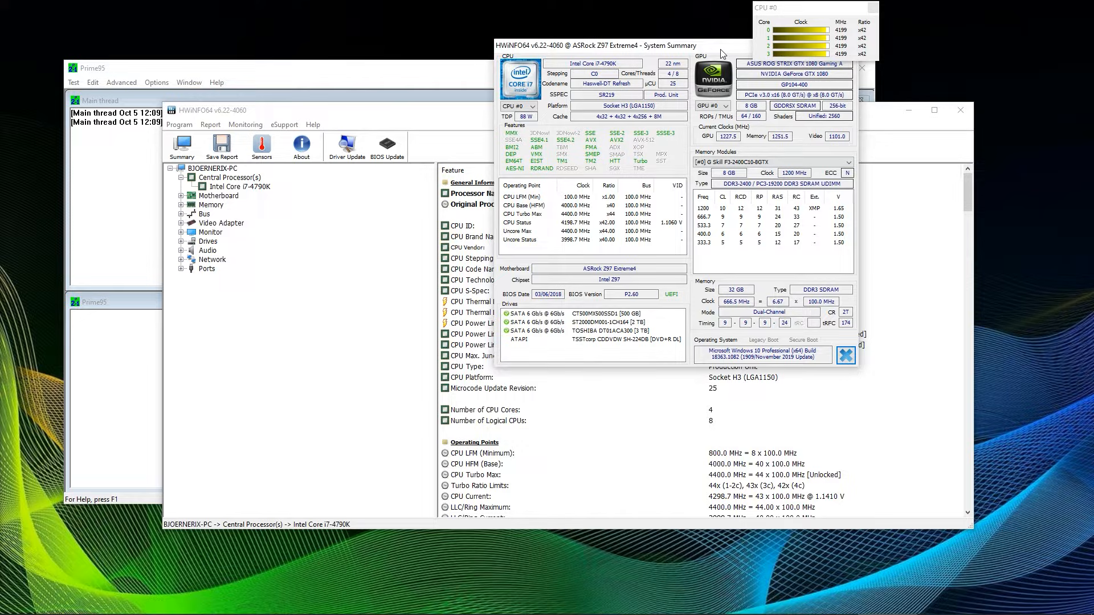
# Bring up HWiNFO64's System Summary for the Core i7-4790K, motherboard, graphics card and memory.
pyautogui.click(861, 67)
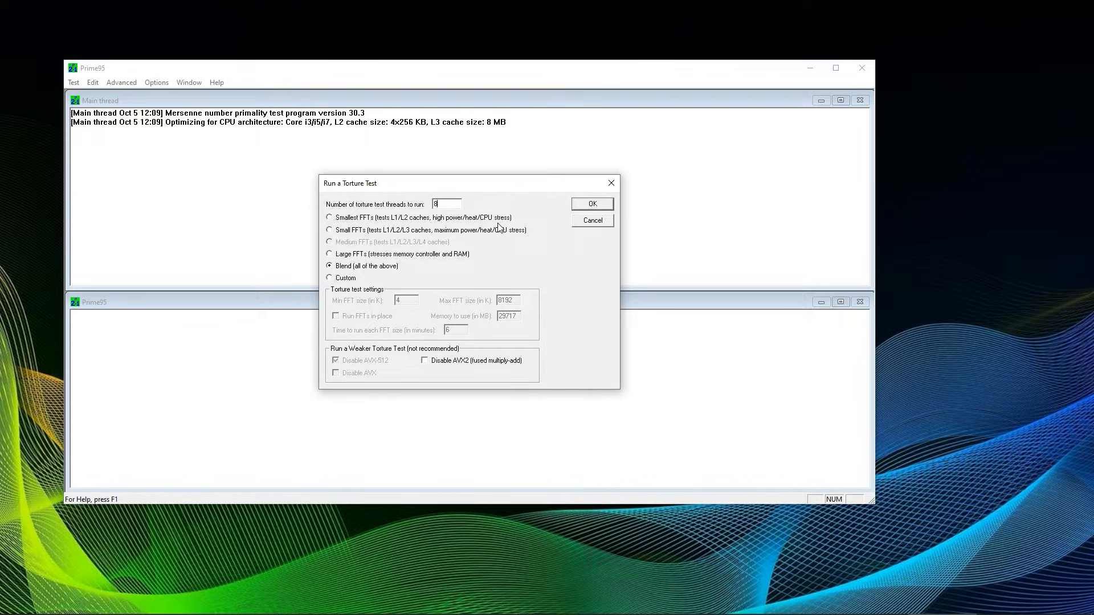
pyautogui.moveTo(415, 255)
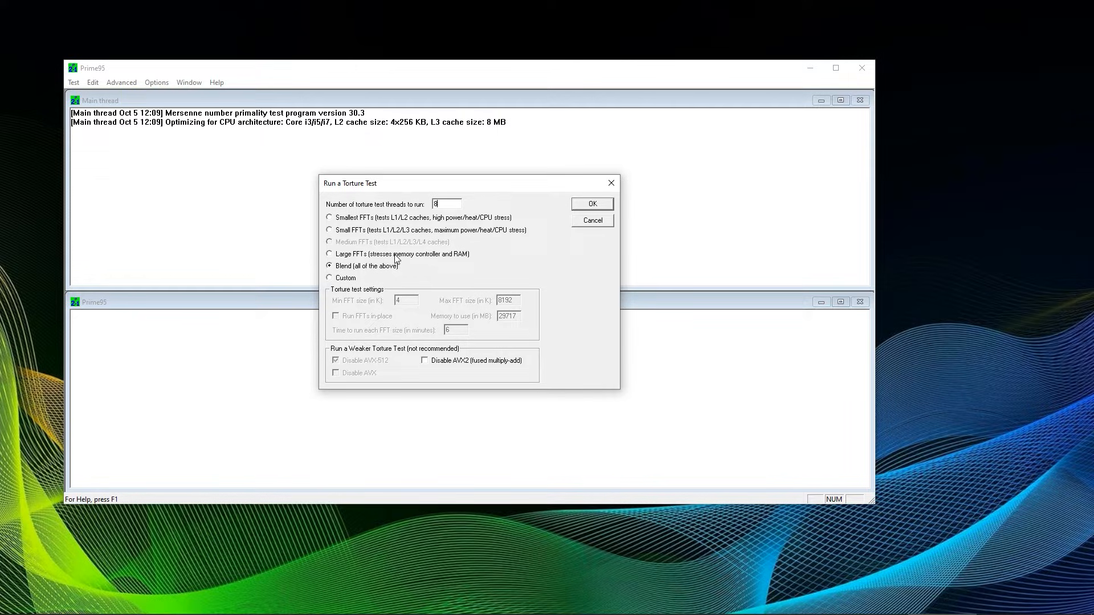
# Compare Smallest, Small, Large FFTs and Blend settings, then settle on a Custom torture test with 8 threads.
pyautogui.click(329, 253)
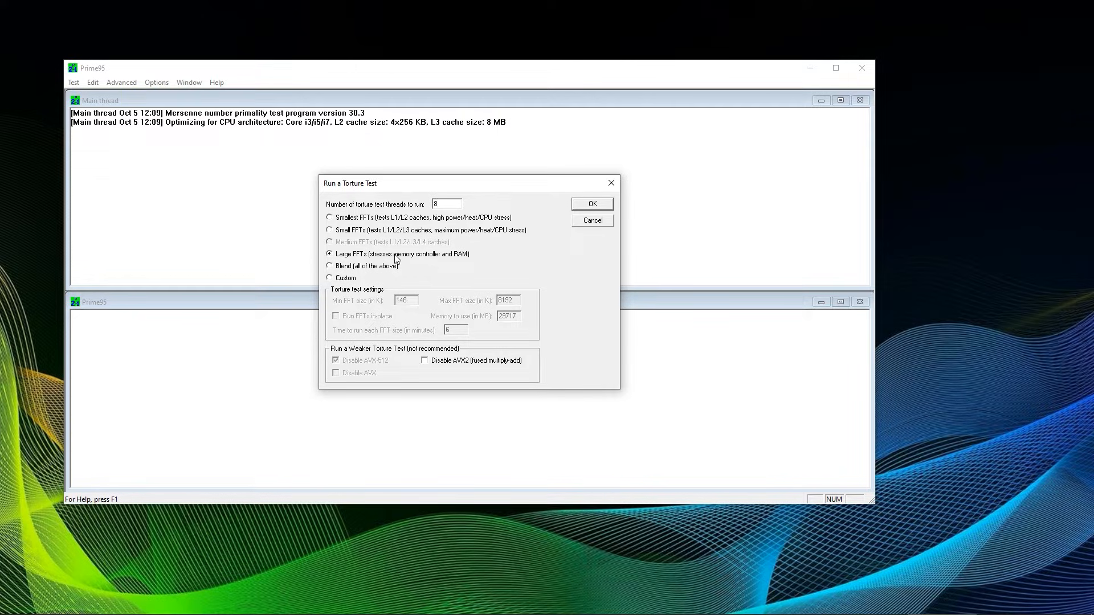
pyautogui.click(329, 230)
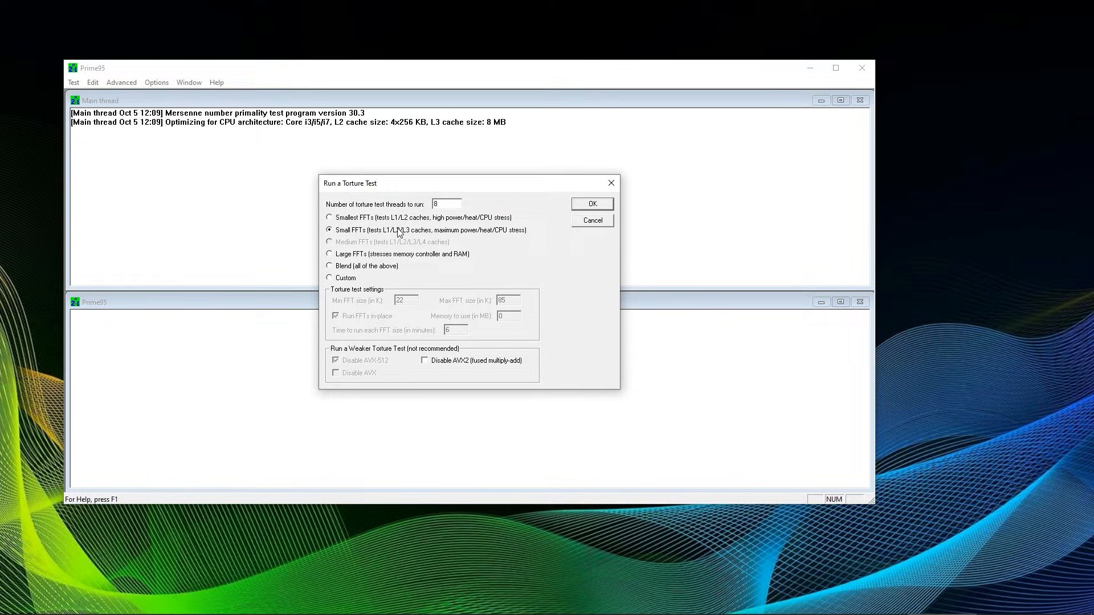
pyautogui.click(330, 217)
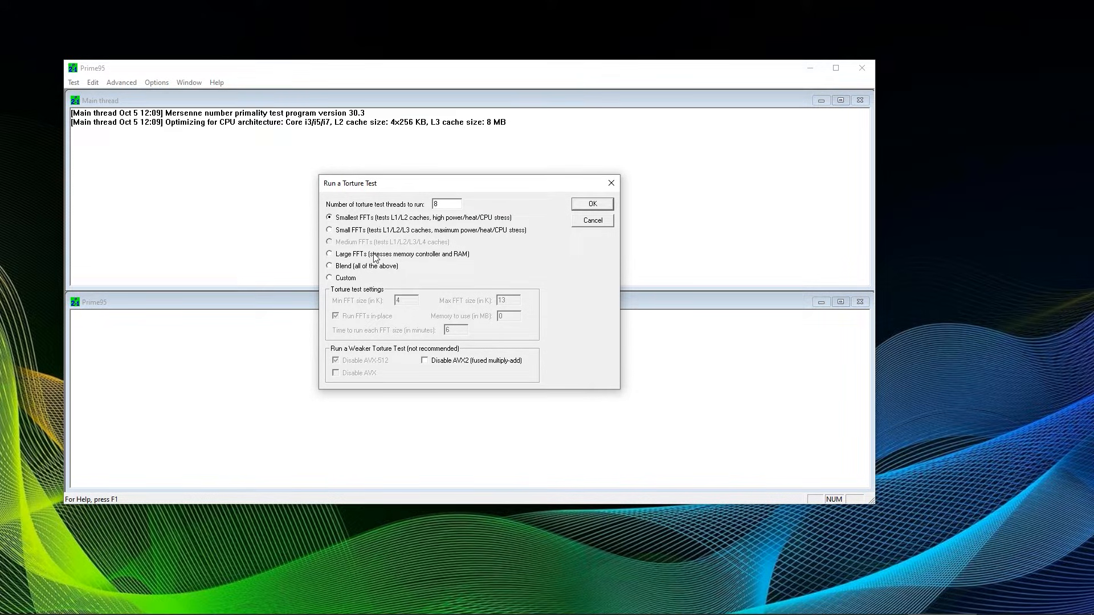
pyautogui.click(329, 254)
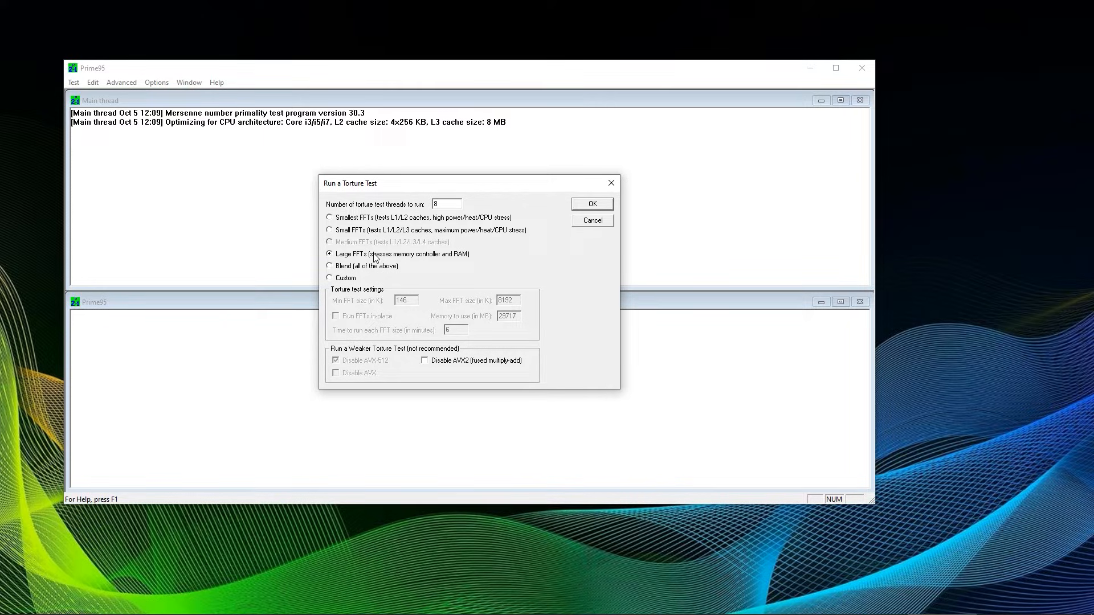
pyautogui.click(330, 265)
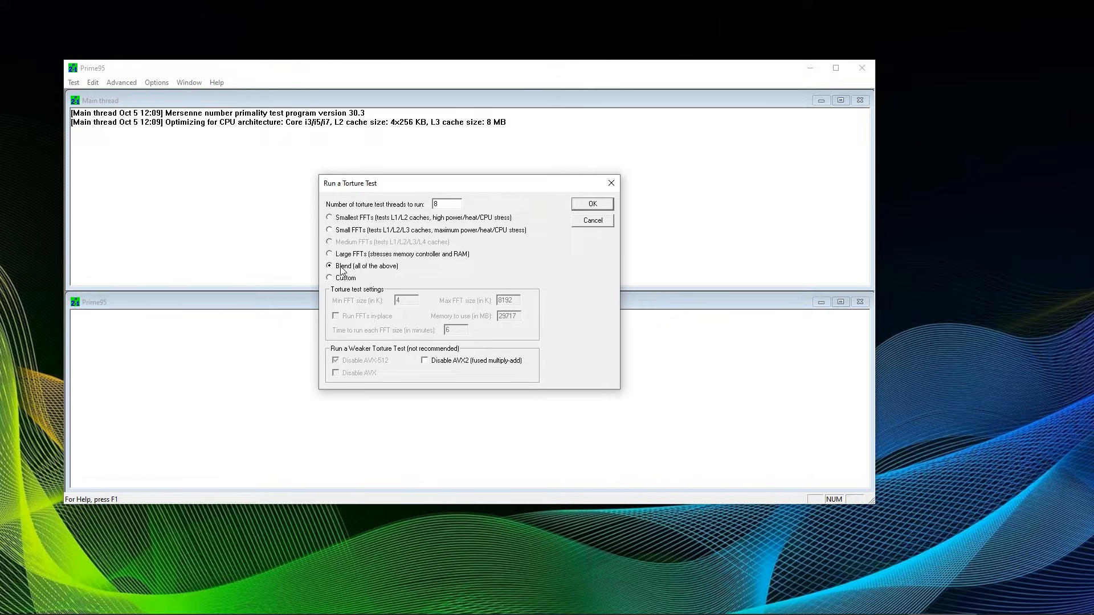
pyautogui.click(329, 217)
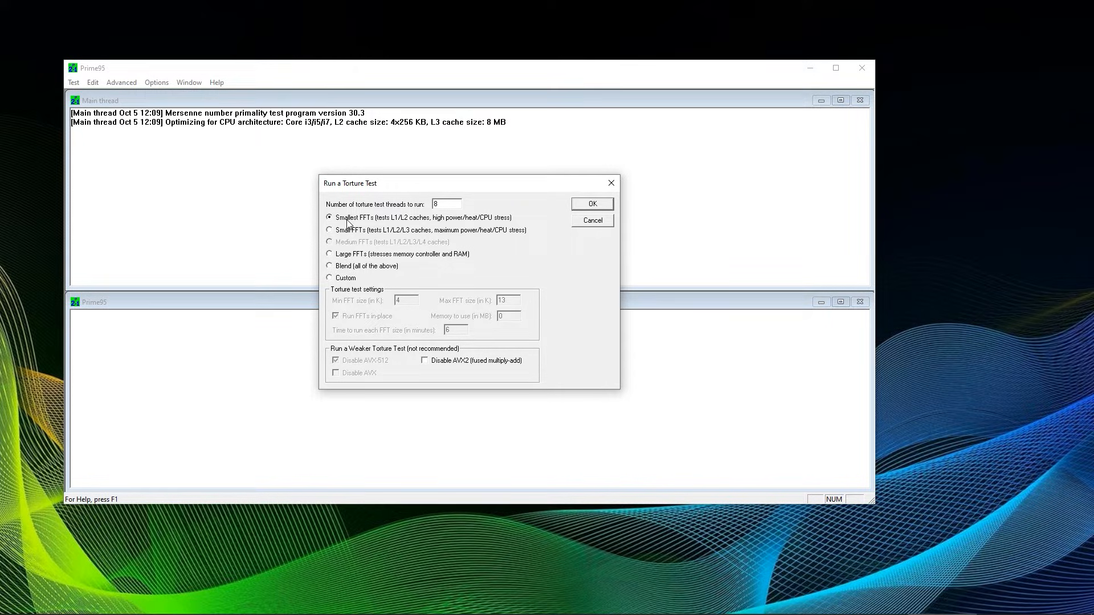
pyautogui.click(329, 229)
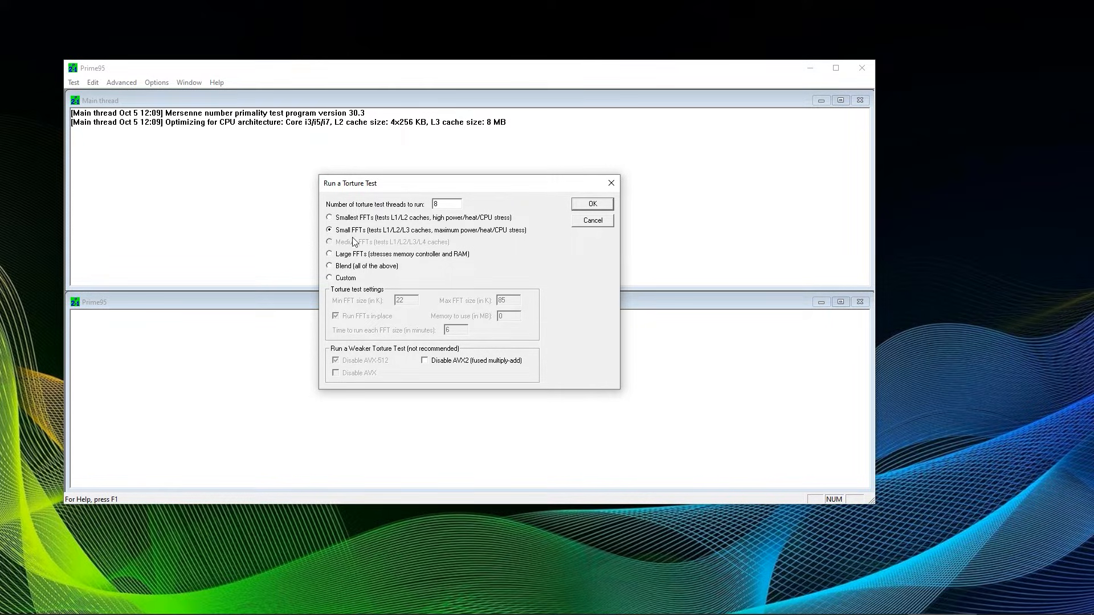
pyautogui.click(329, 253)
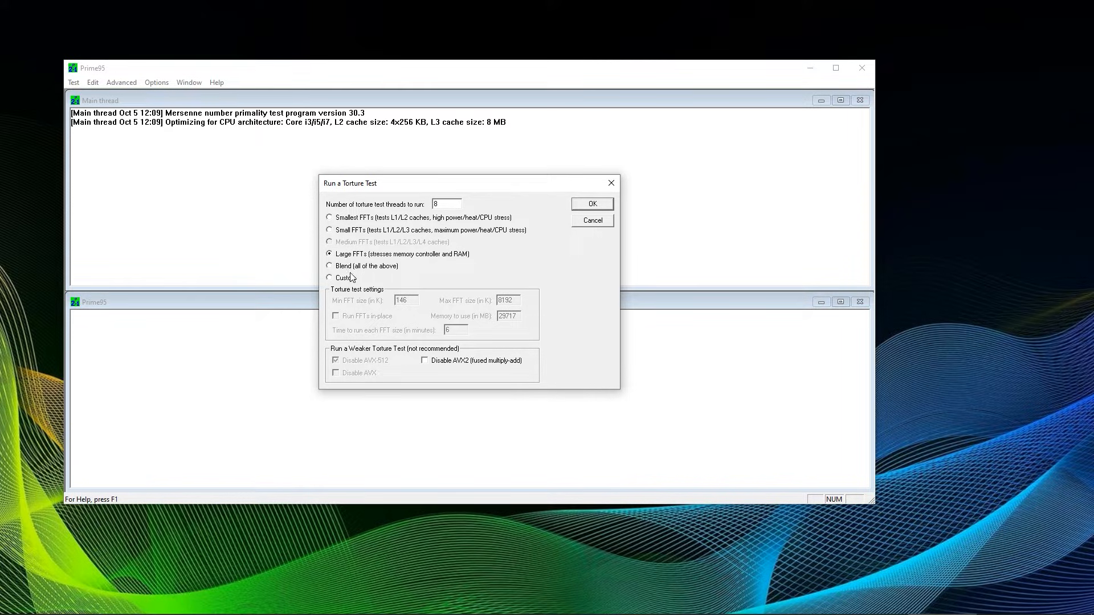
pyautogui.click(330, 278)
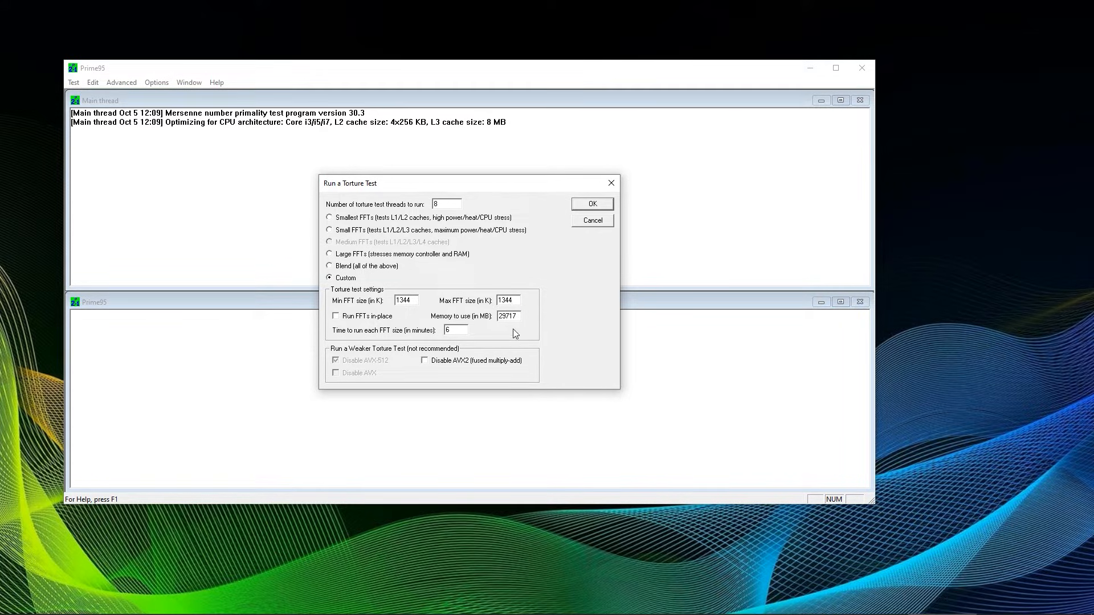
pyautogui.moveTo(487, 335)
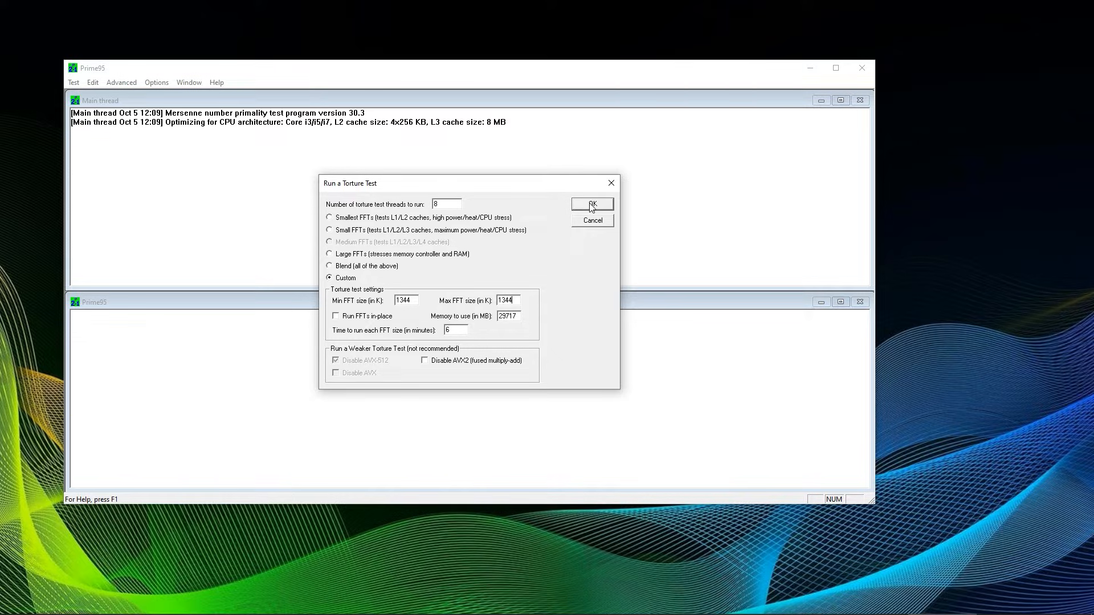
# Start the Custom torture test with 8 threads and 1344K FFT so all workers run self-tests.
pyautogui.click(591, 204)
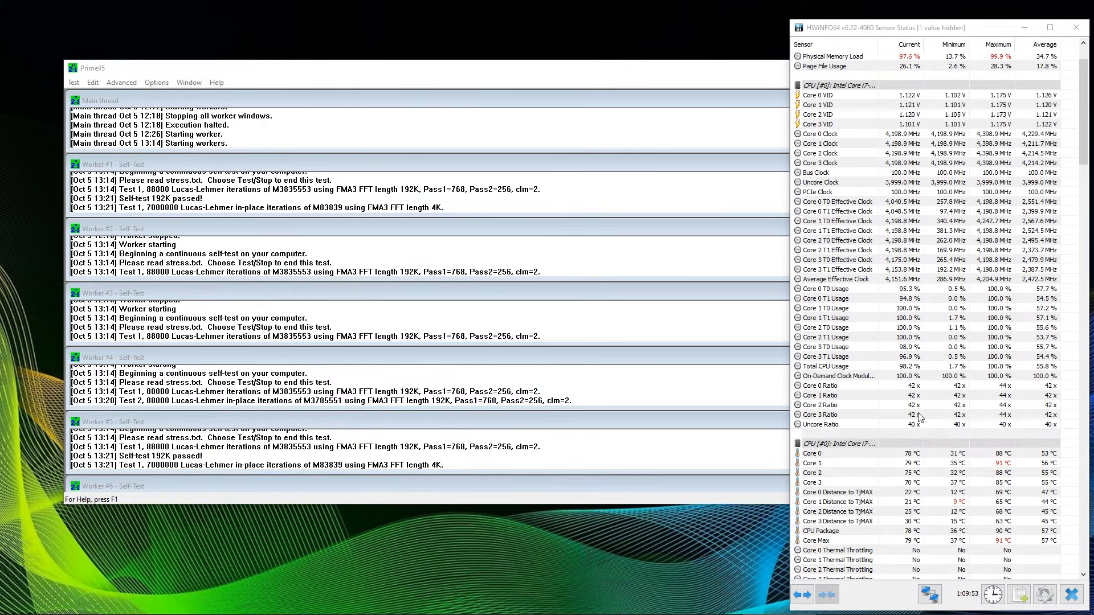
pyautogui.scroll(3)
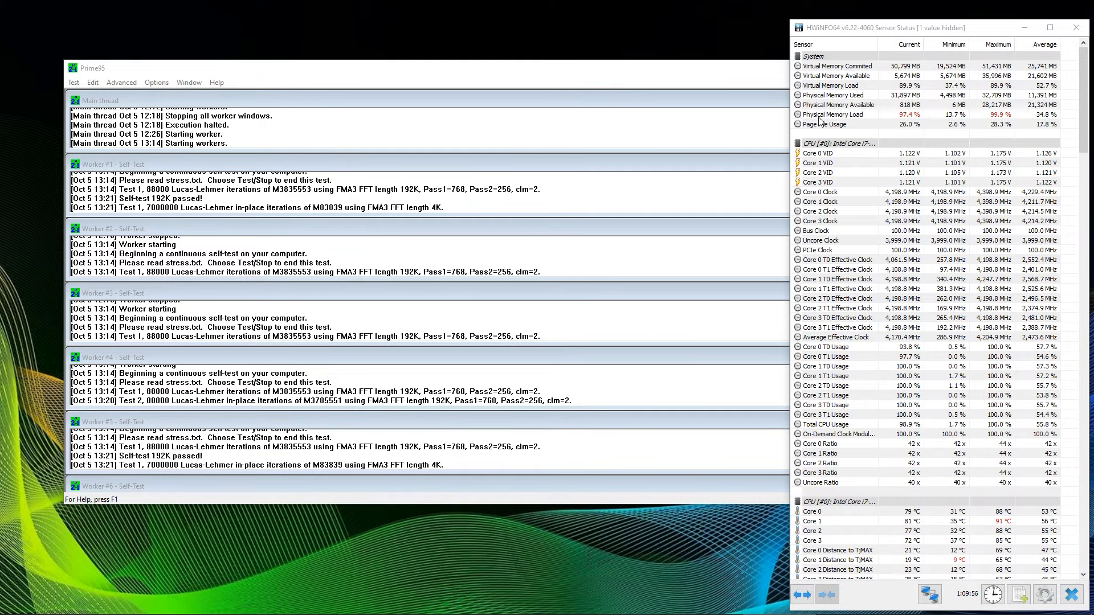
pyautogui.click(834, 114)
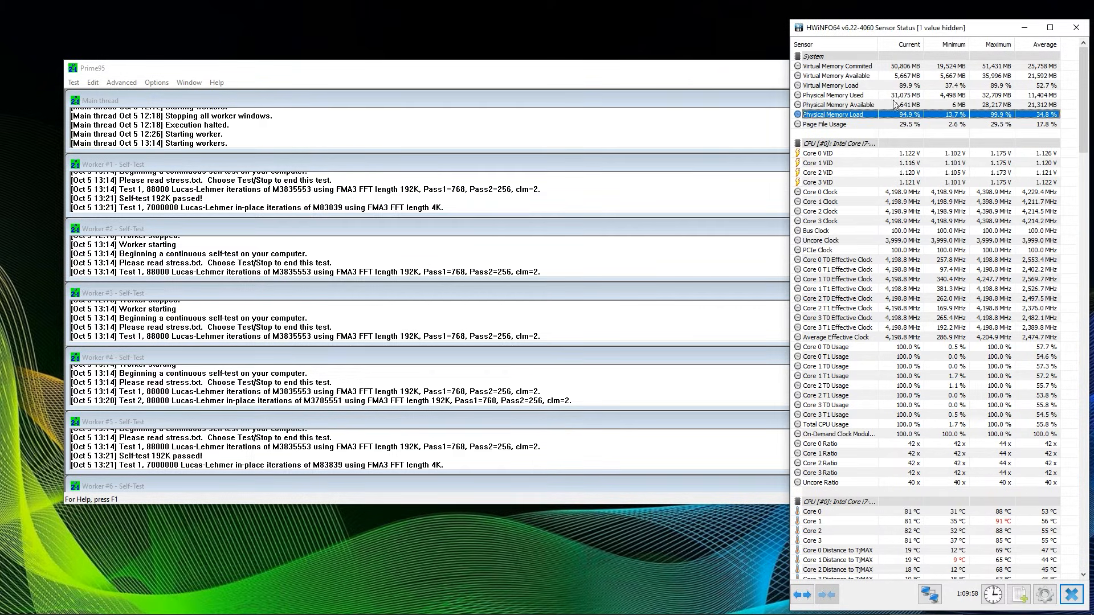
pyautogui.click(833, 95)
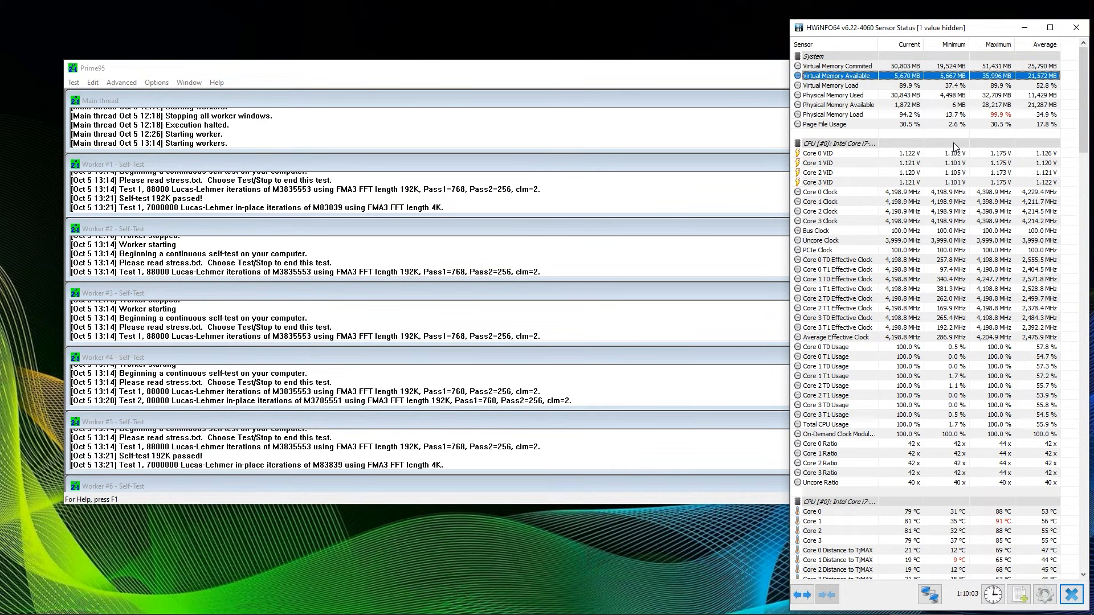
pyautogui.moveTo(891, 323)
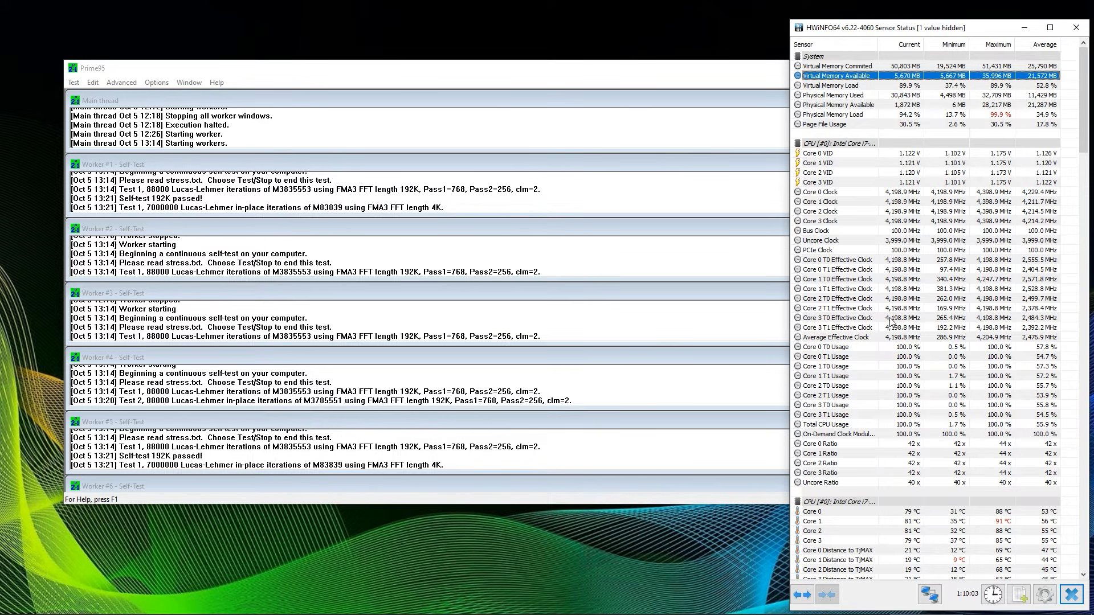
pyautogui.scroll(-3)
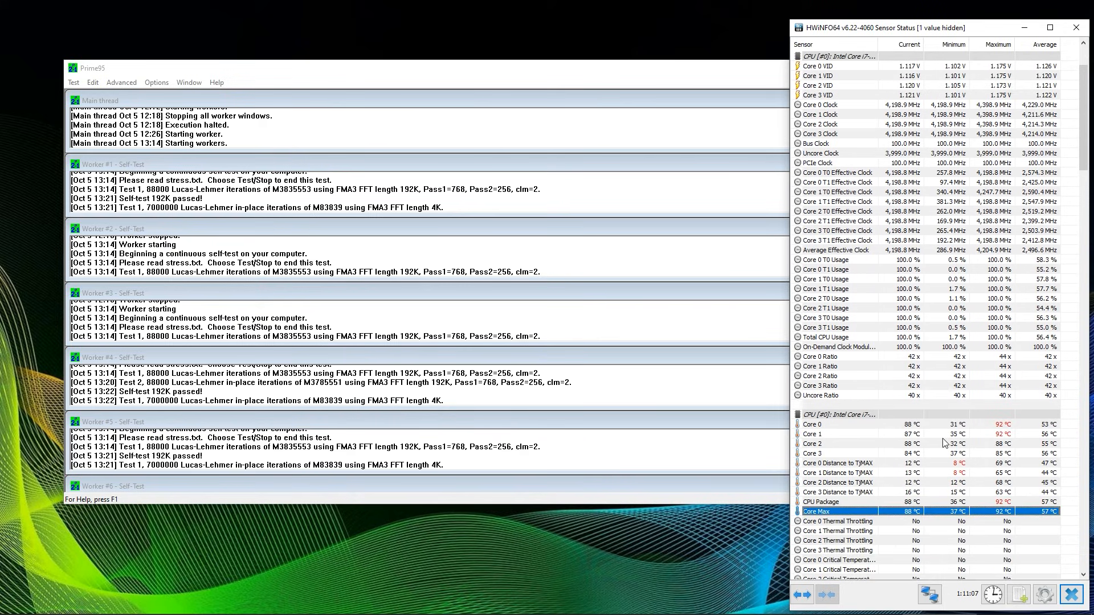
pyautogui.scroll(-3)
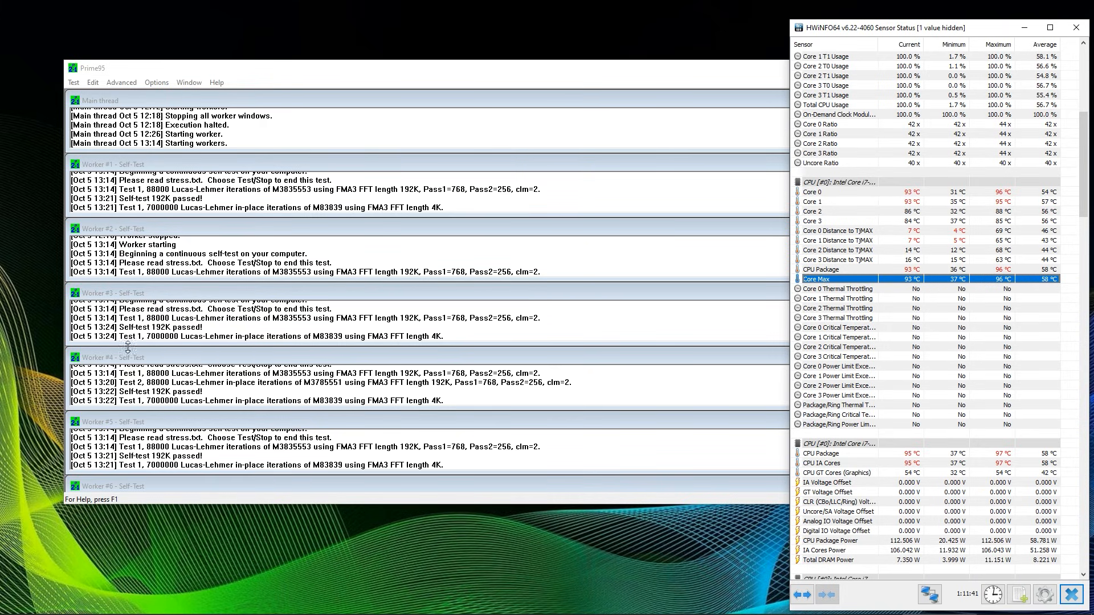
pyautogui.moveTo(92, 346)
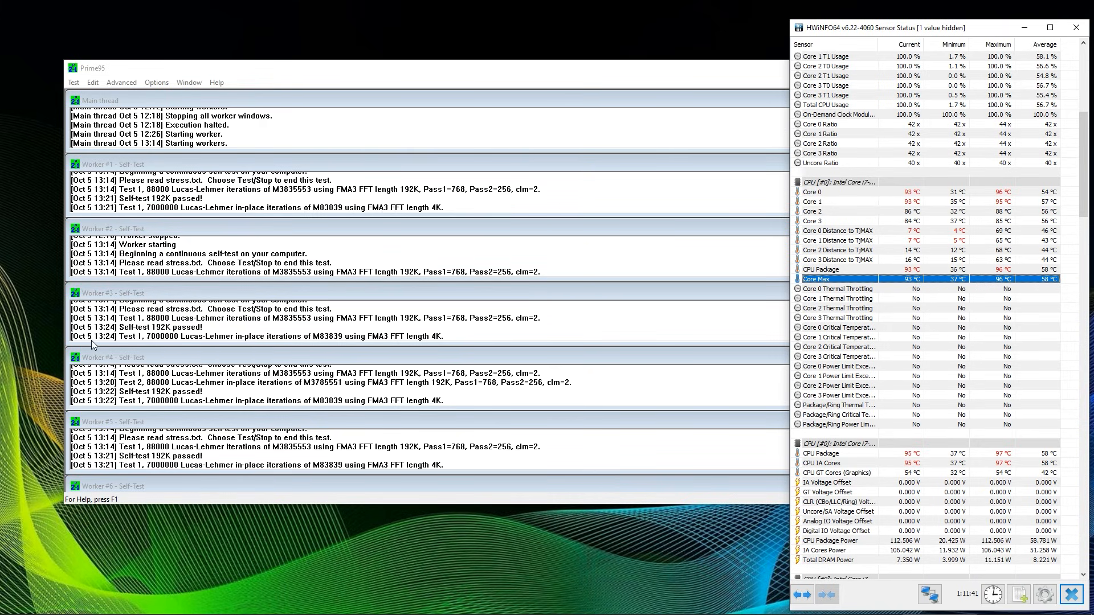